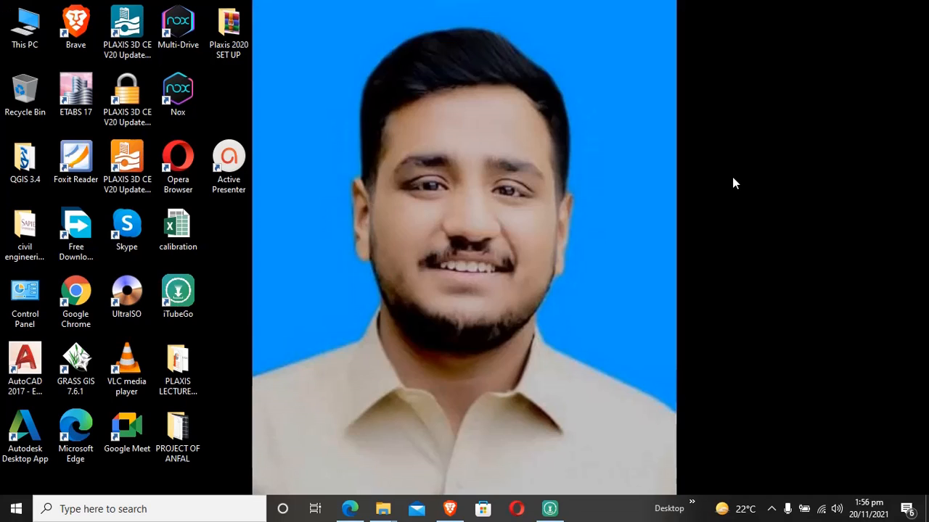
mouse_move(597, 115)
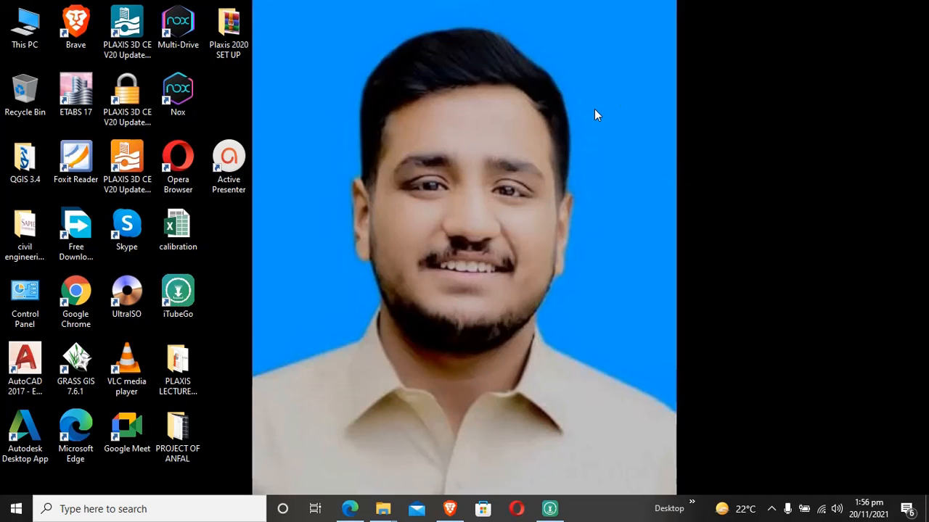
mouse_move(537, 136)
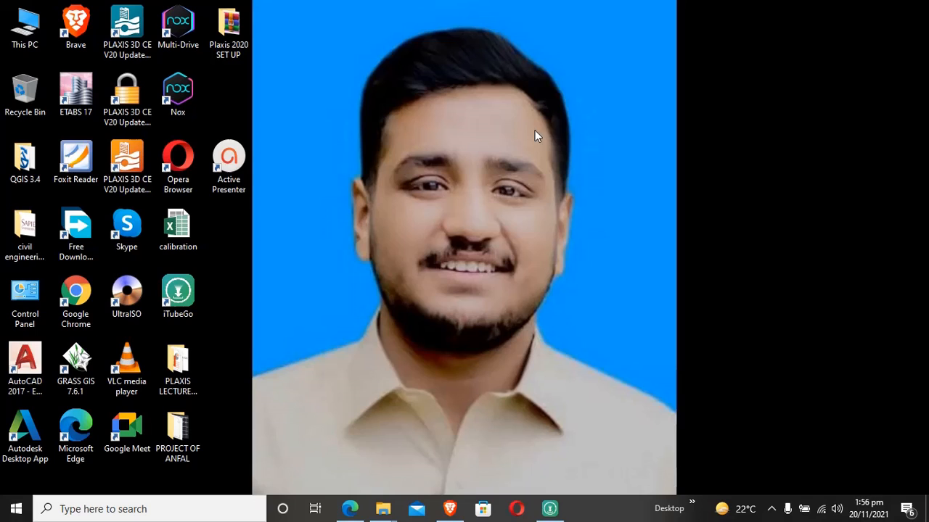
mouse_move(421, 119)
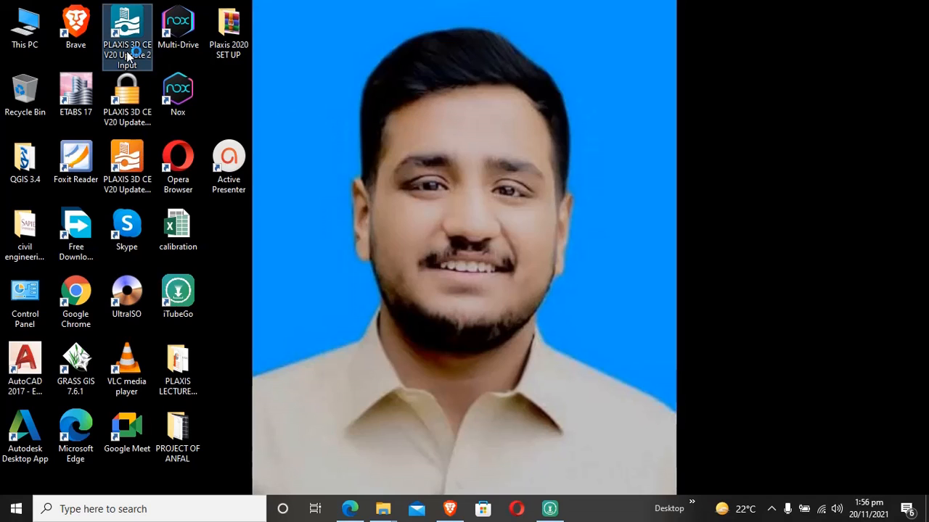
Step: Launch PLAXIS 3D CE from the desktop shortcut to reach the Quick start window
double_click(128, 32)
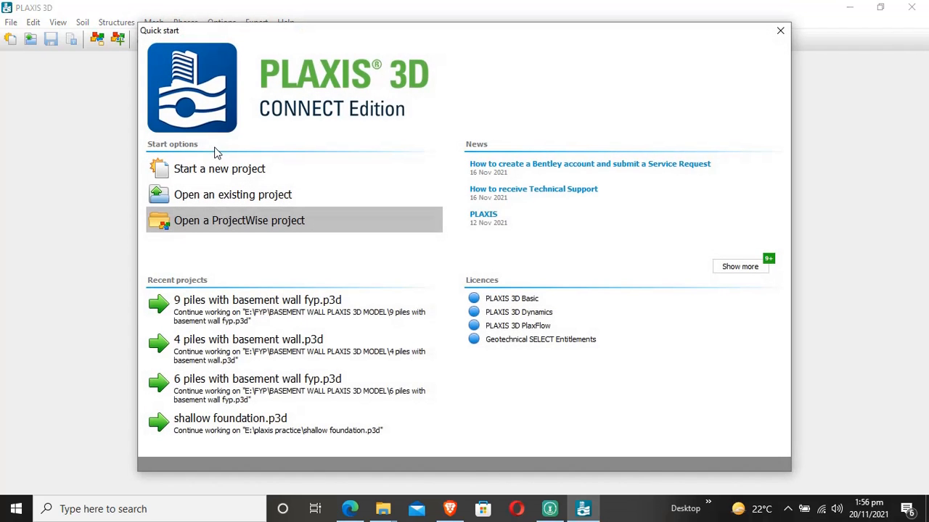
mouse_move(351, 102)
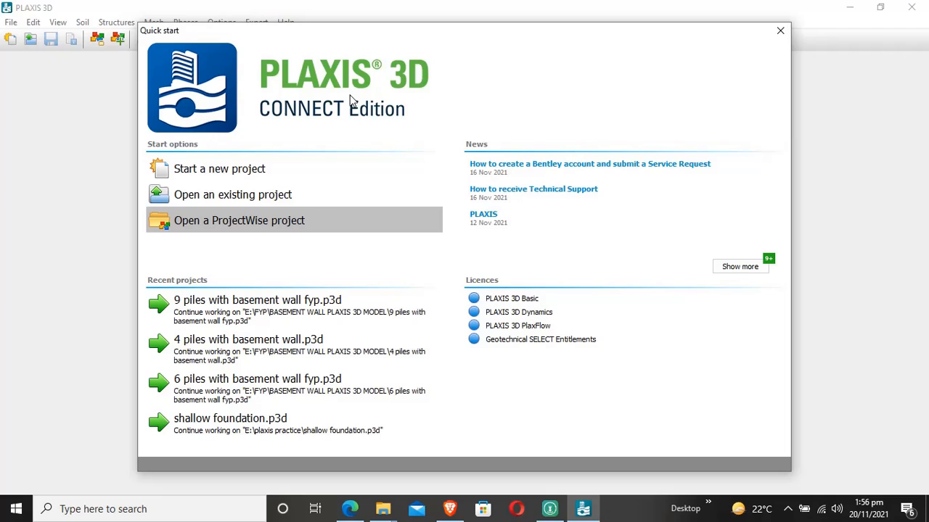
mouse_move(413, 85)
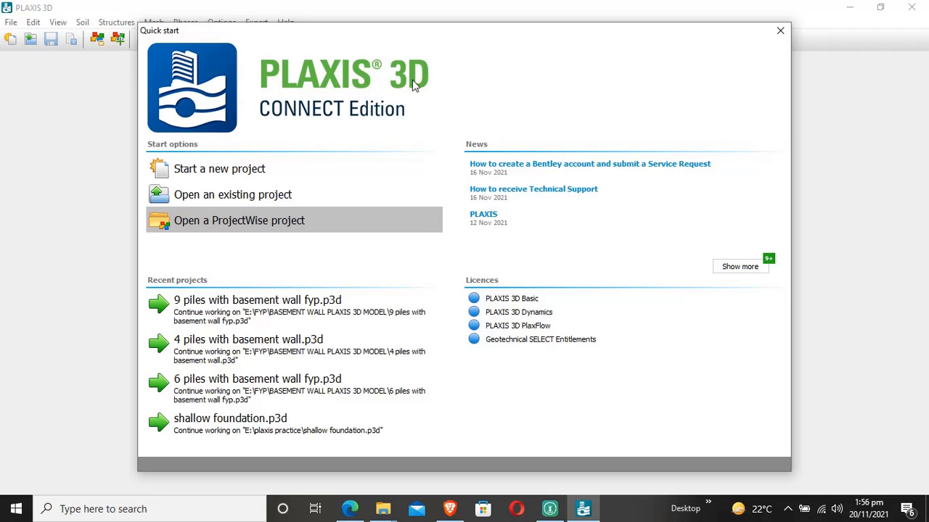
mouse_move(351, 98)
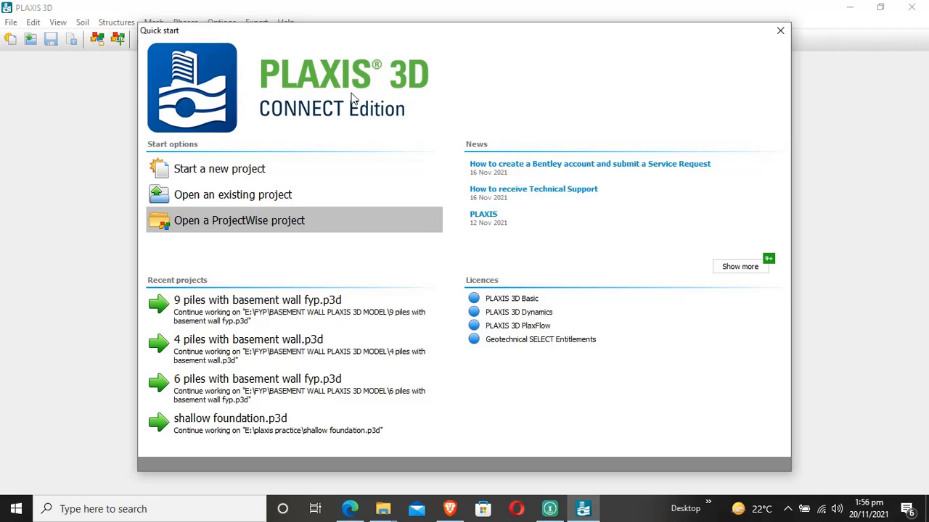
mouse_move(275, 101)
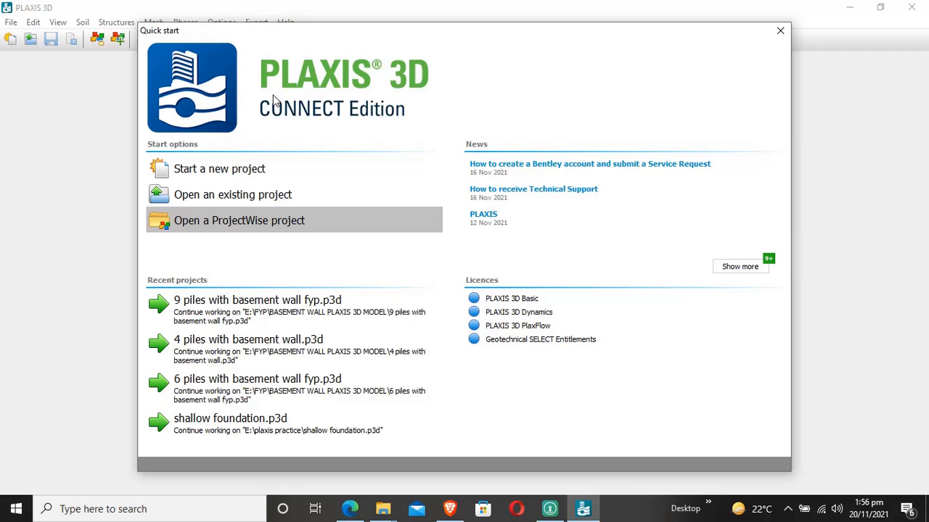
mouse_move(327, 95)
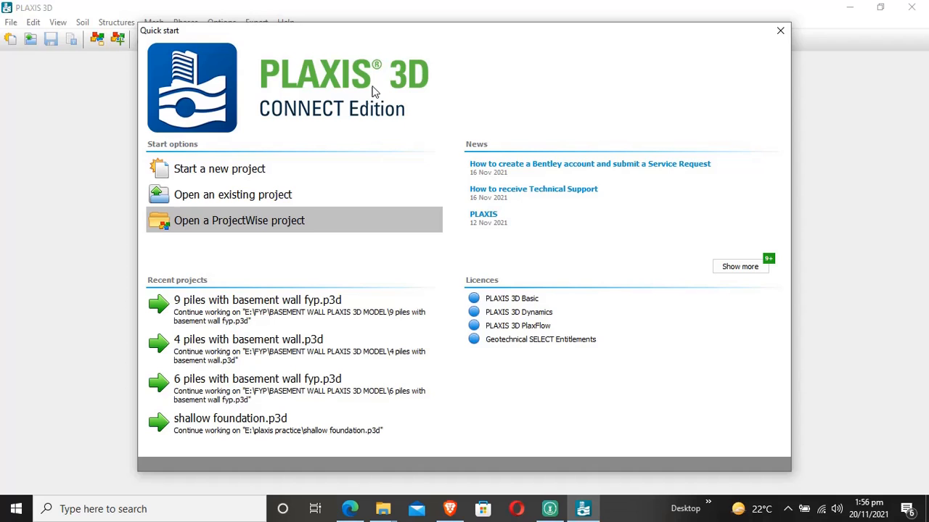
mouse_move(415, 90)
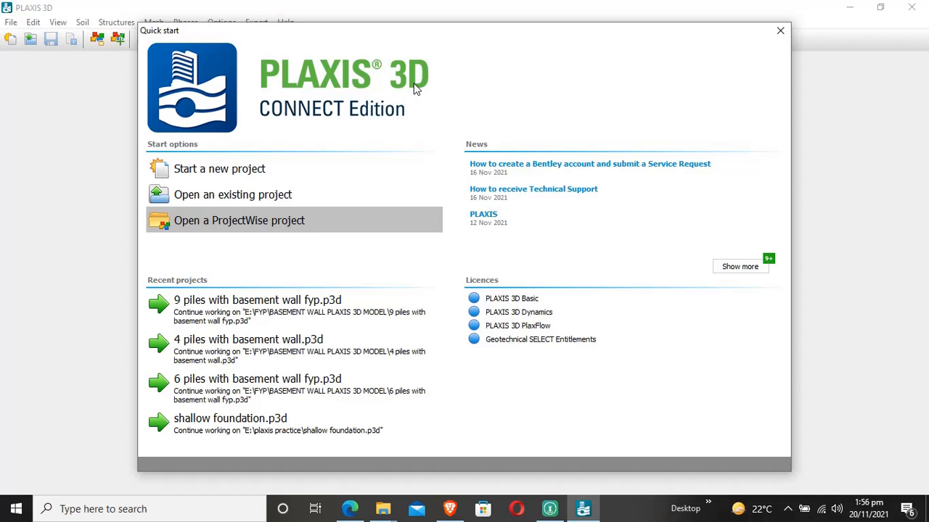
mouse_move(500, 38)
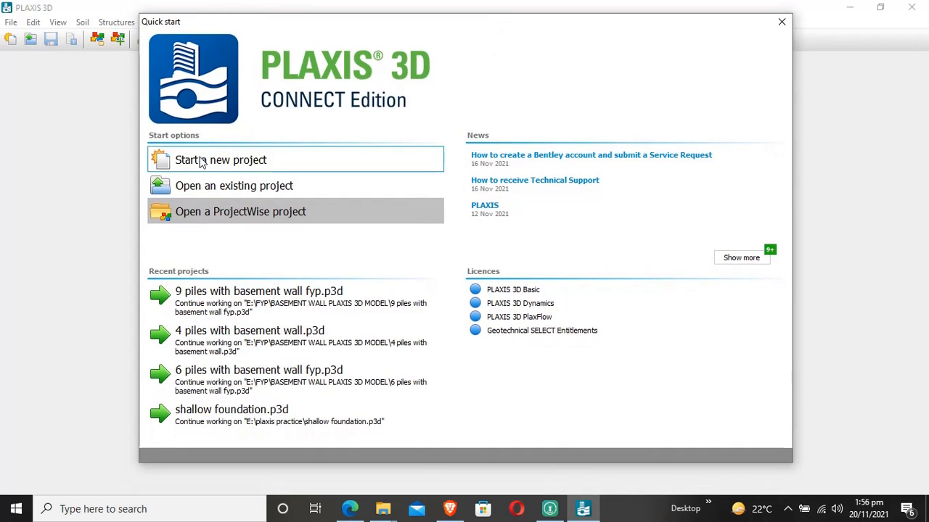
mouse_move(337, 90)
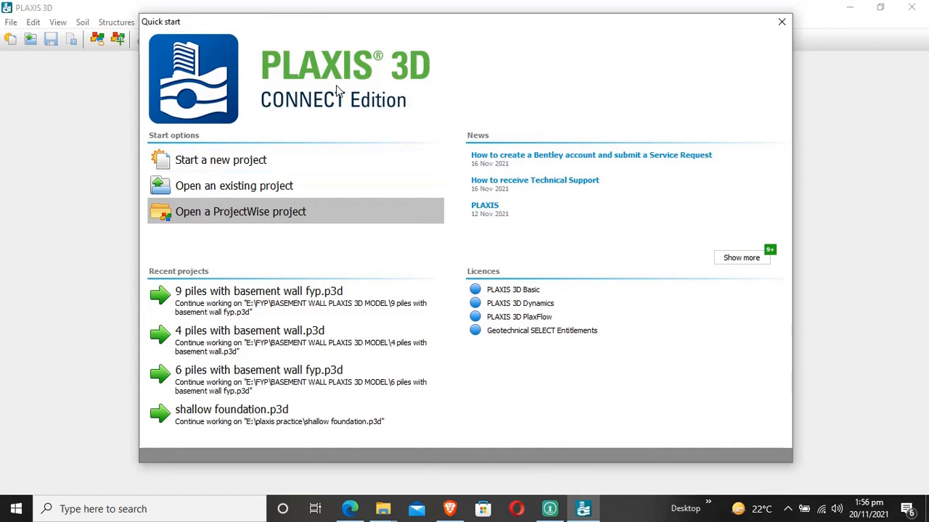
mouse_move(445, 35)
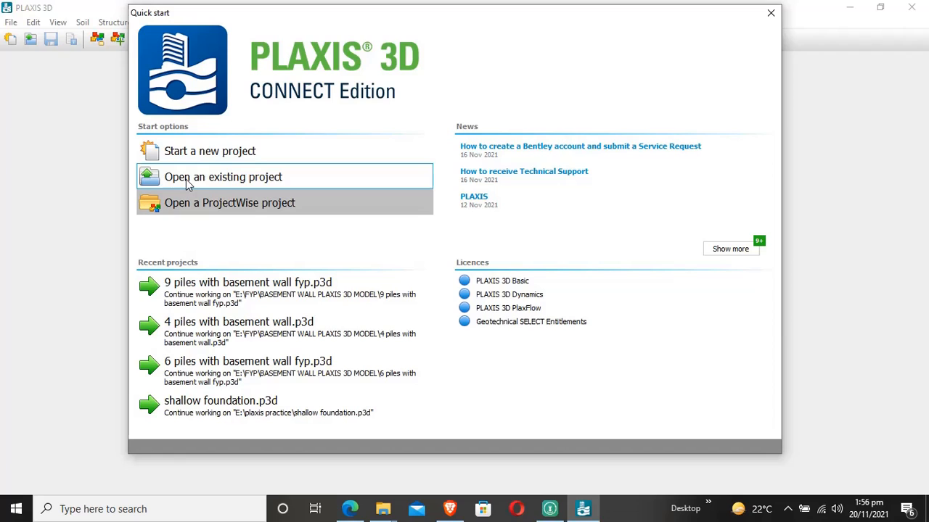
mouse_move(230, 204)
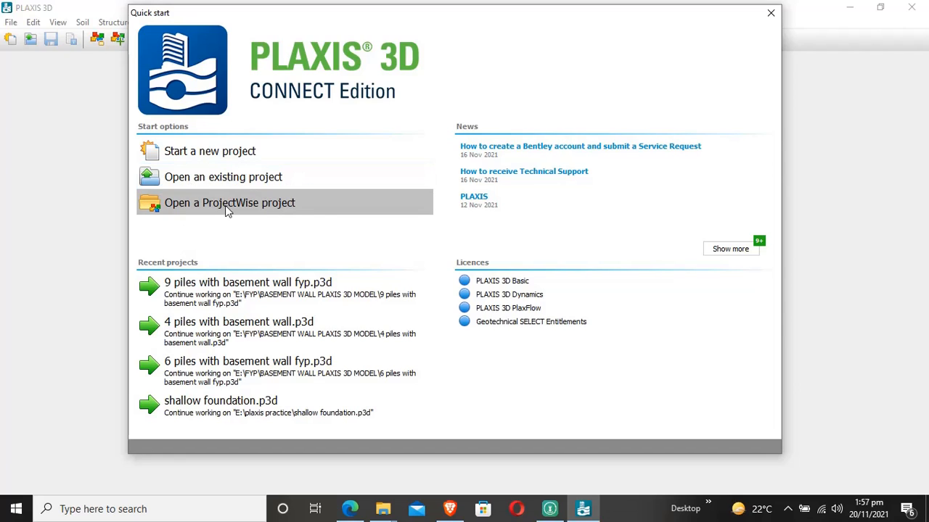
mouse_move(316, 220)
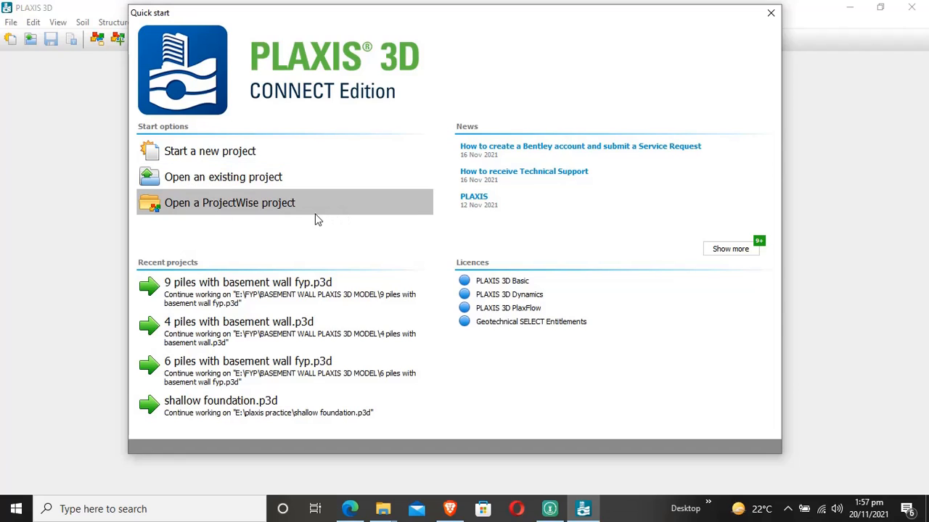
mouse_move(391, 210)
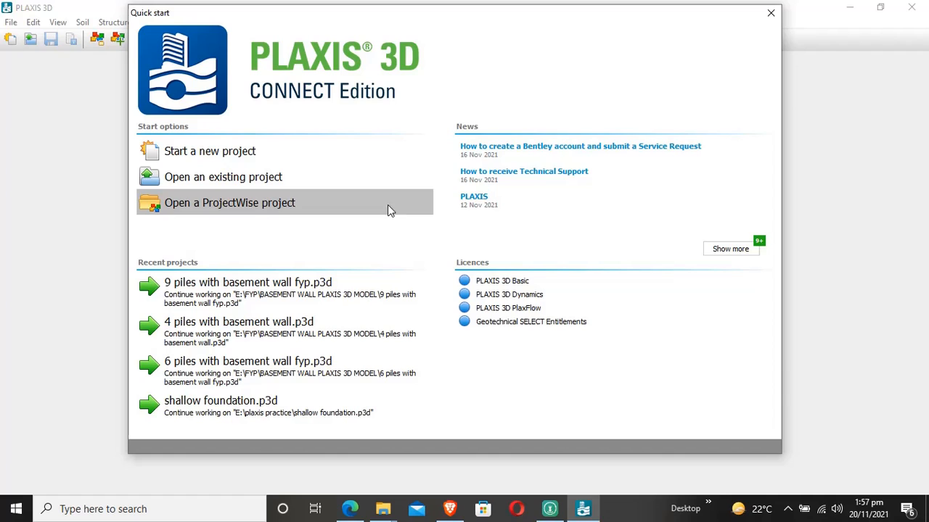
mouse_move(650, 149)
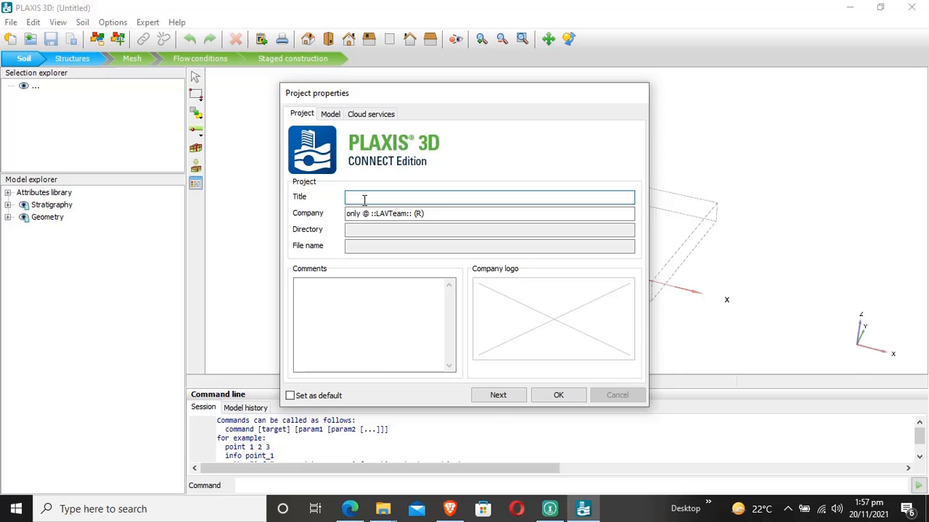
Step: Title the new project 'tutorial' in Project properties and move on to the Model settings
text(tu)
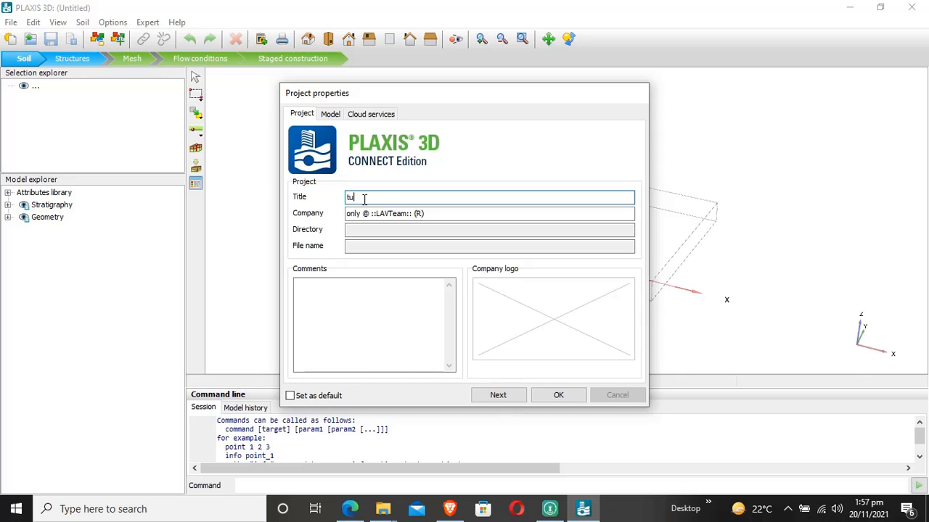
text(torial)
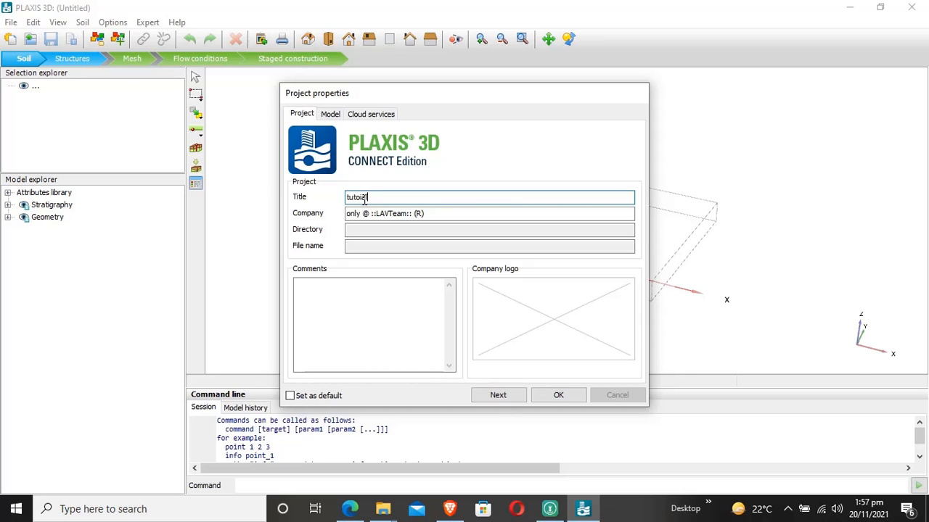
click(487, 229)
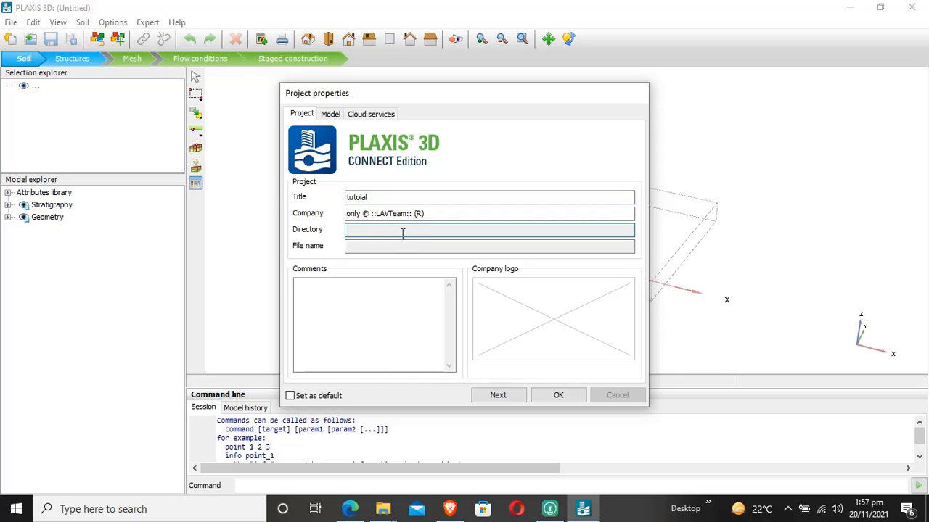
click(402, 230)
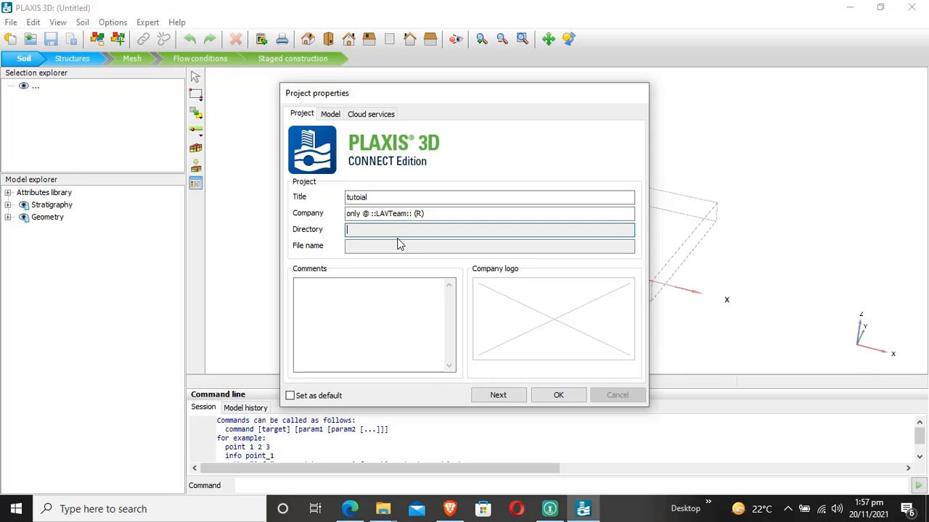
click(489, 245)
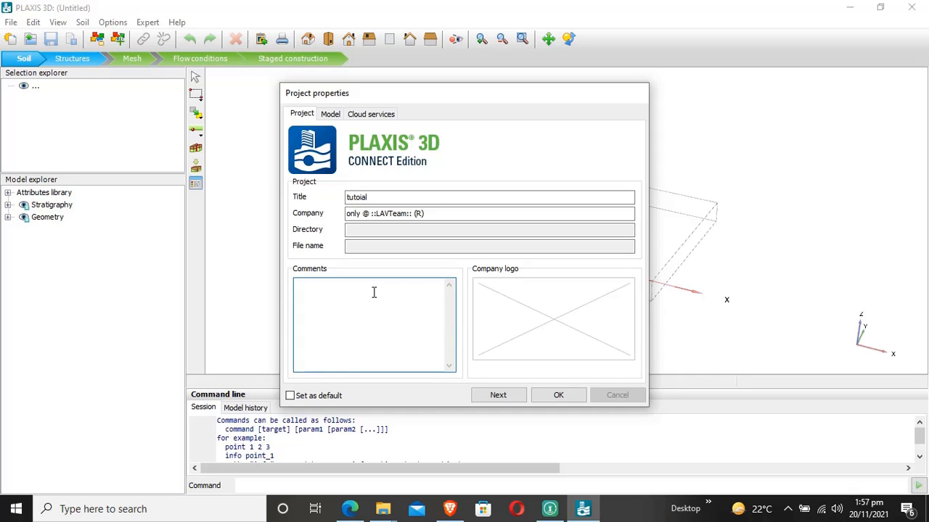
mouse_move(437, 304)
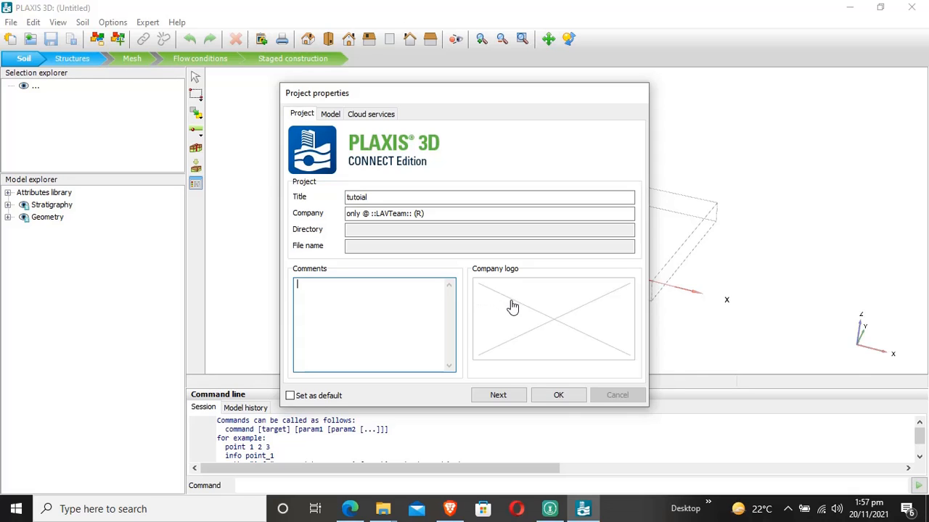
mouse_move(467, 374)
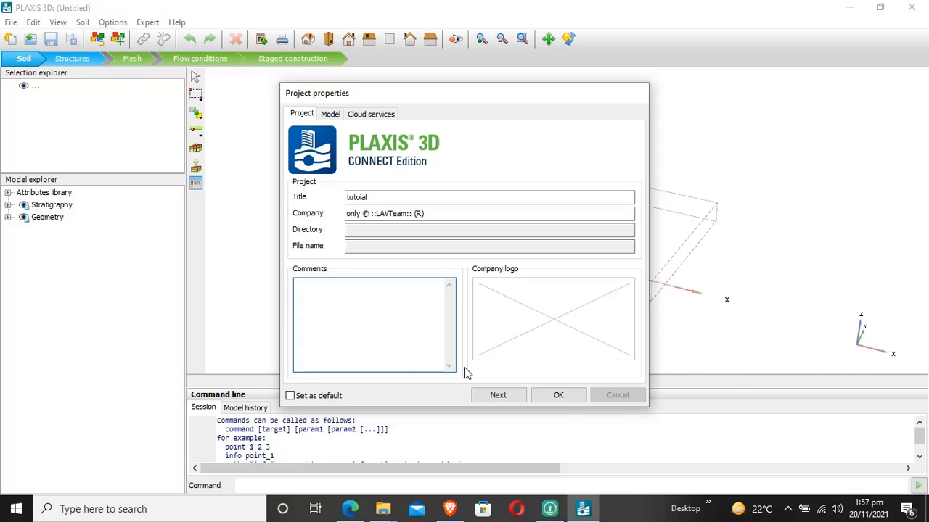
mouse_move(470, 342)
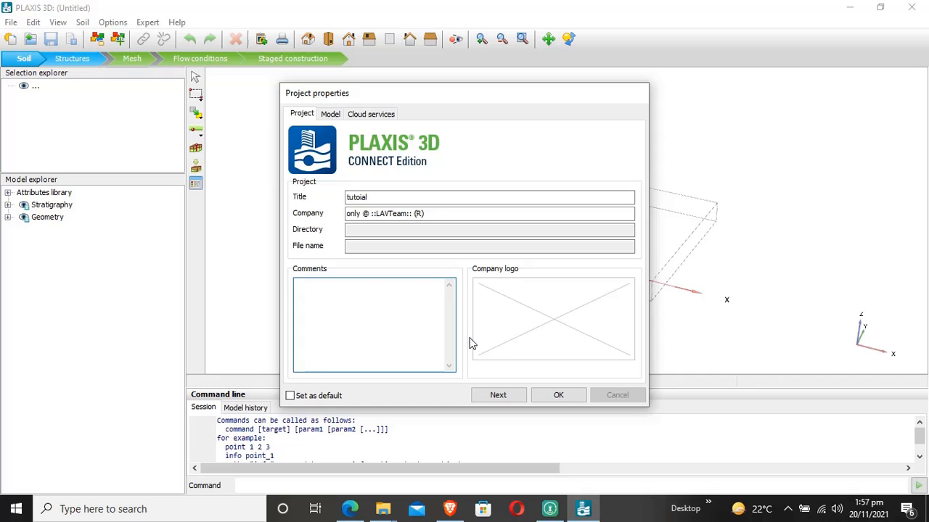
mouse_move(486, 343)
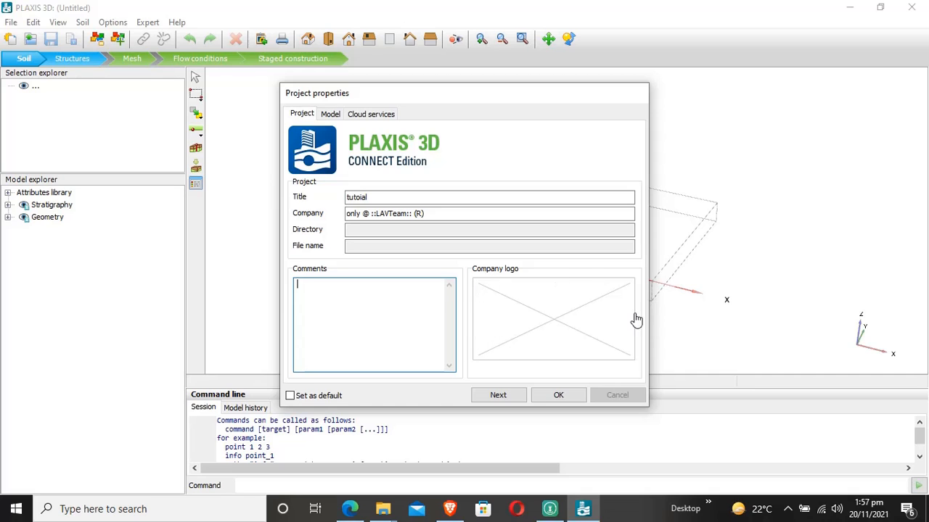
mouse_move(351, 383)
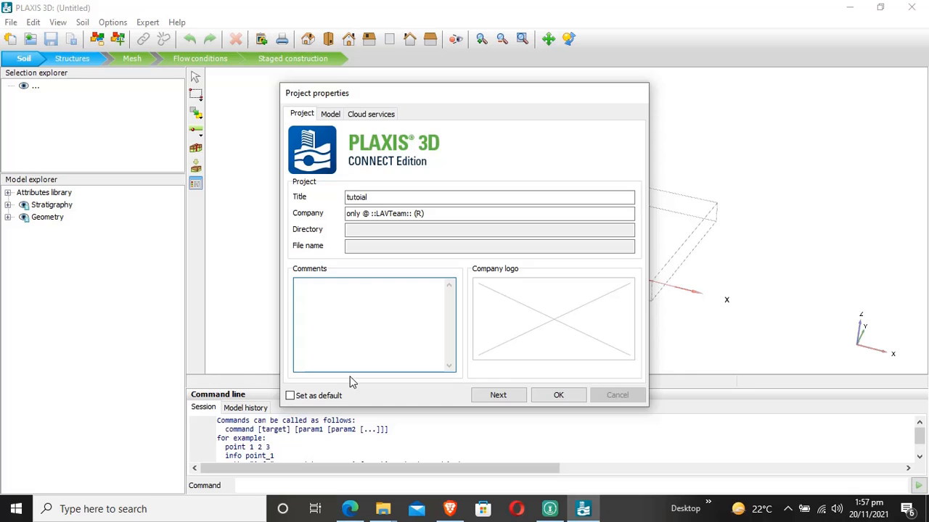
click(331, 114)
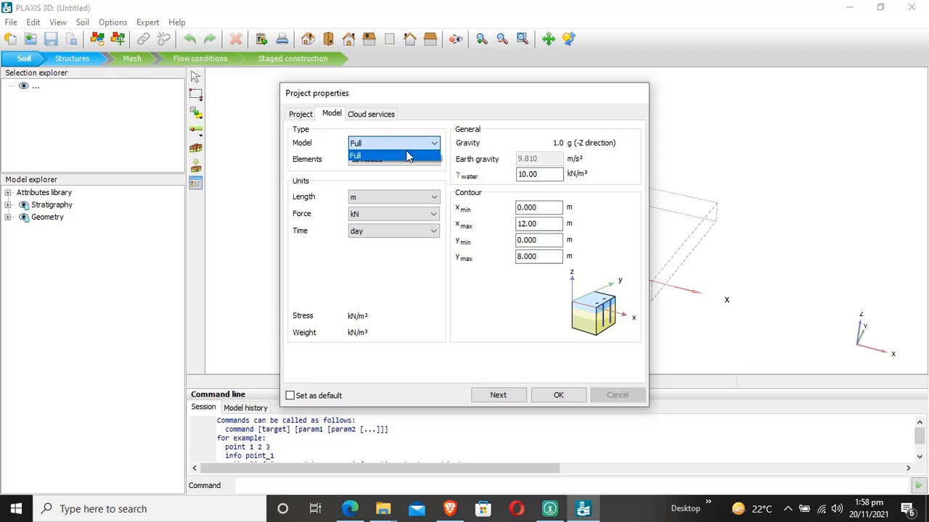
Step: Keep the Full model with 10-noded elements and units of metres and kilonewtons
click(392, 155)
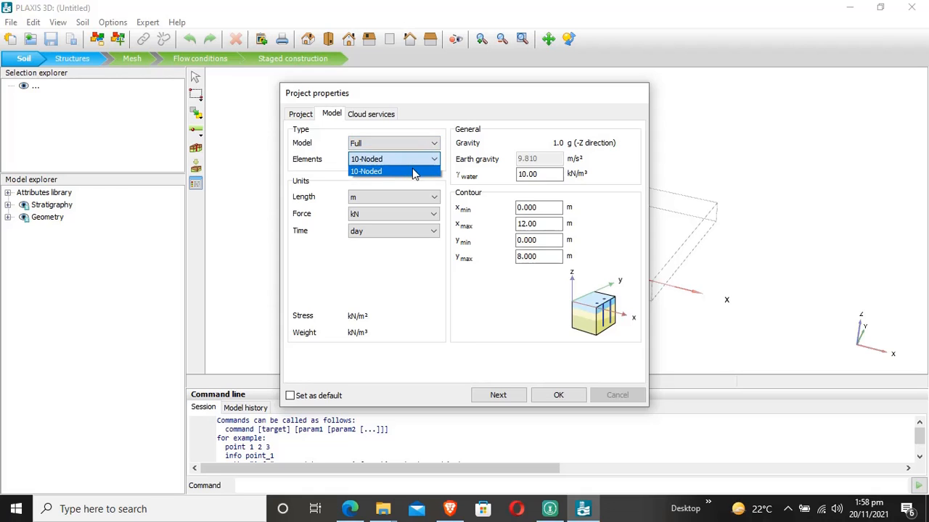
click(393, 171)
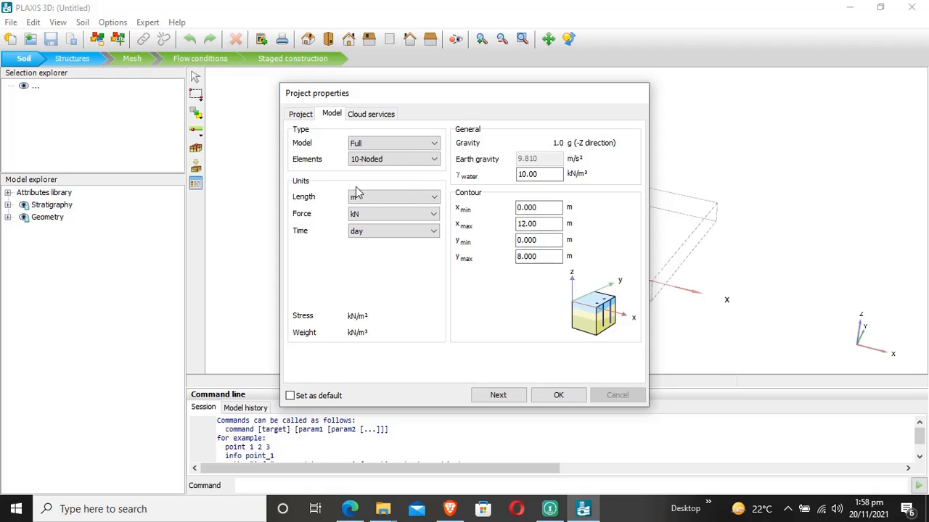
click(392, 197)
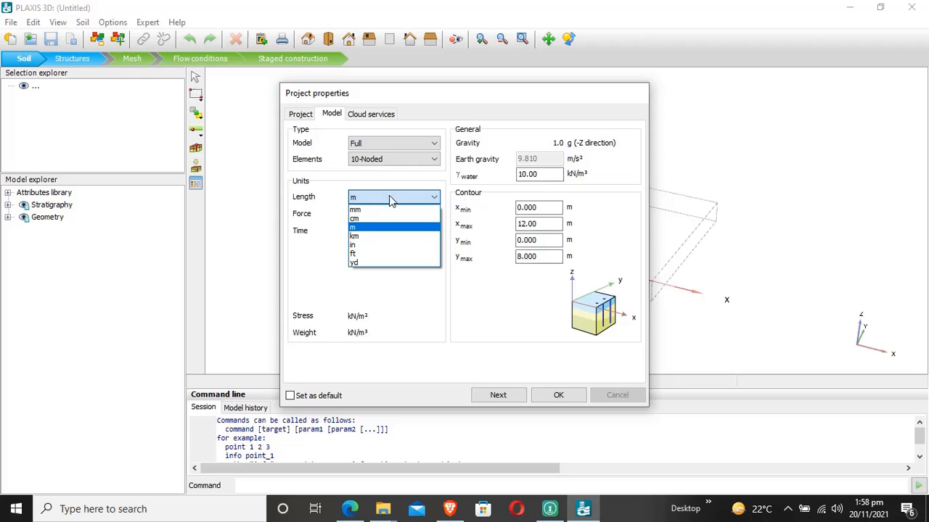
mouse_move(383, 236)
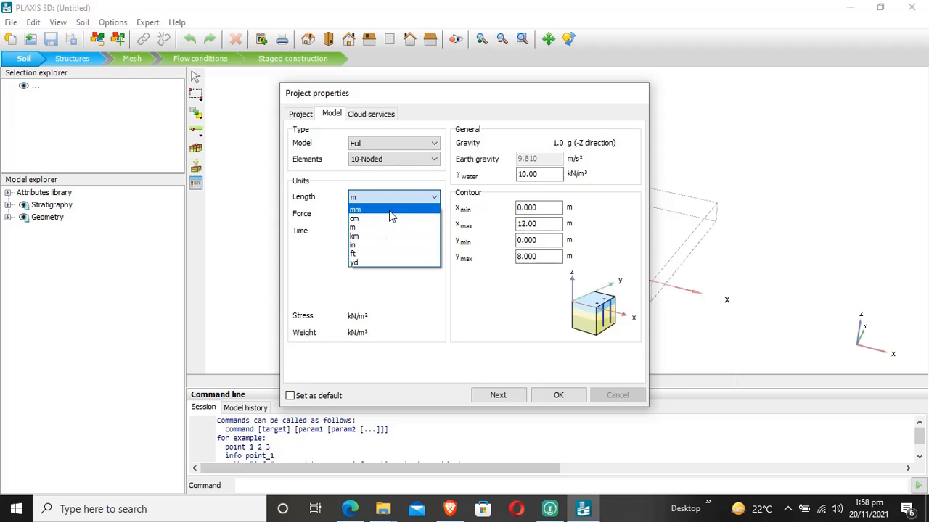
mouse_move(424, 209)
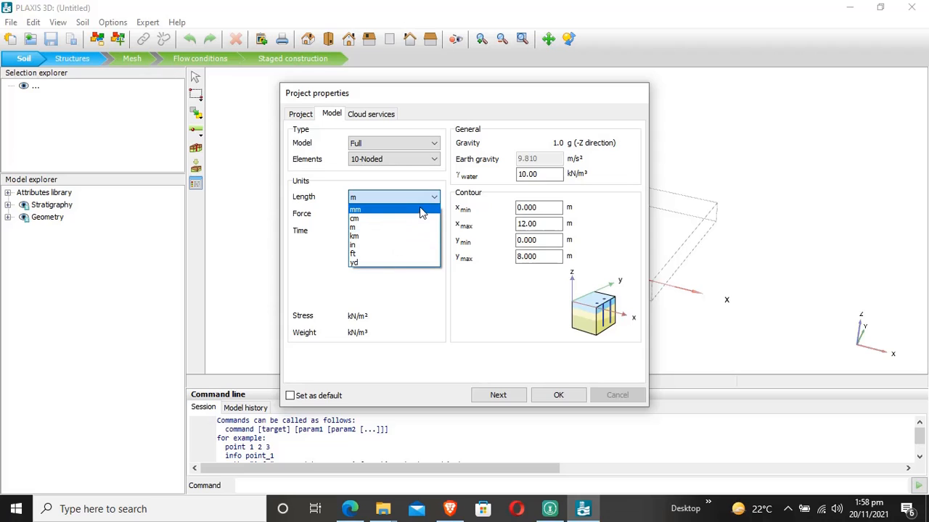
click(352, 226)
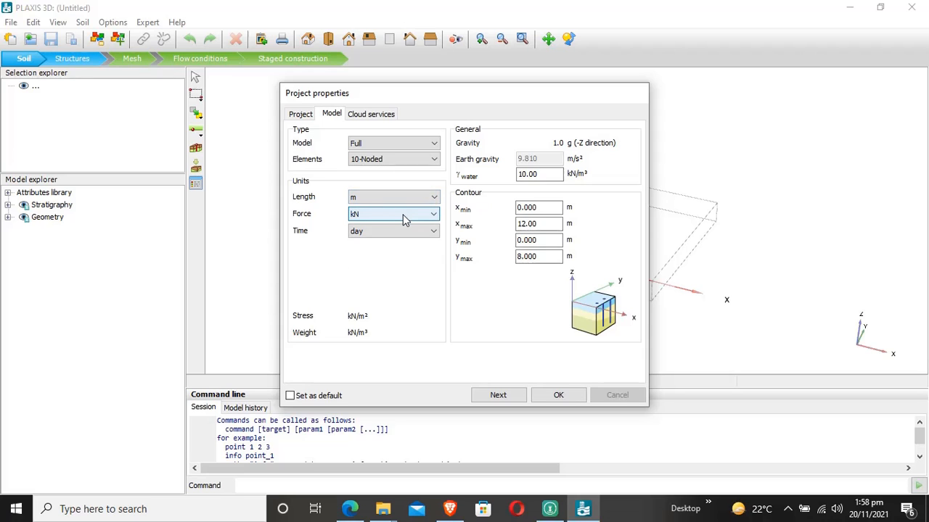
click(432, 214)
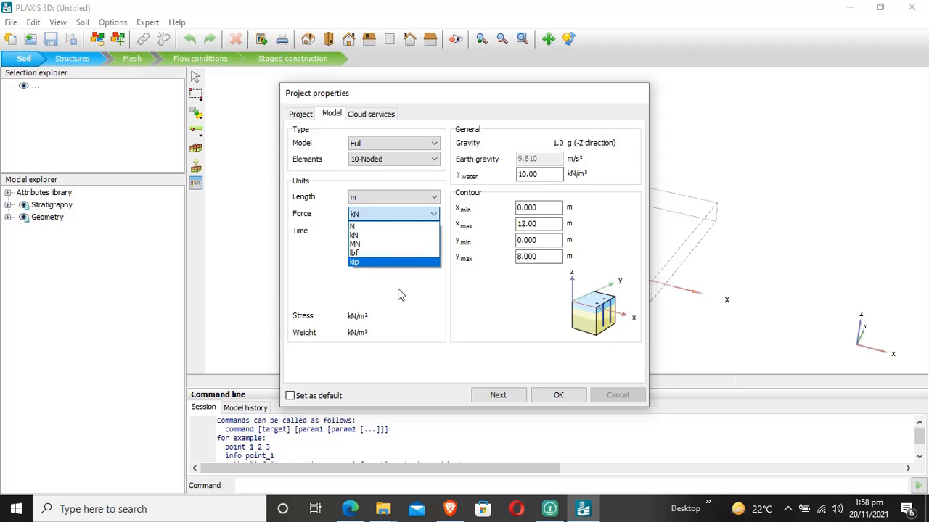
click(354, 235)
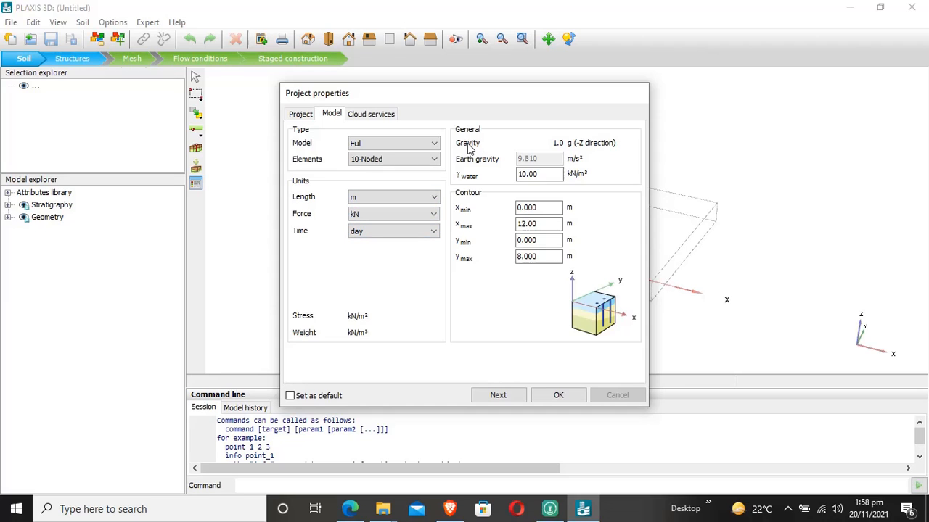
mouse_move(583, 159)
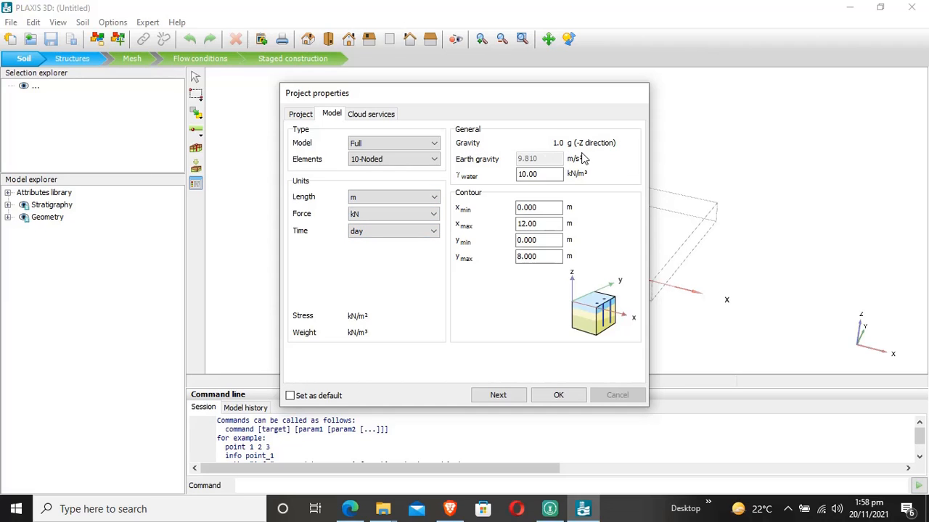
mouse_move(600, 241)
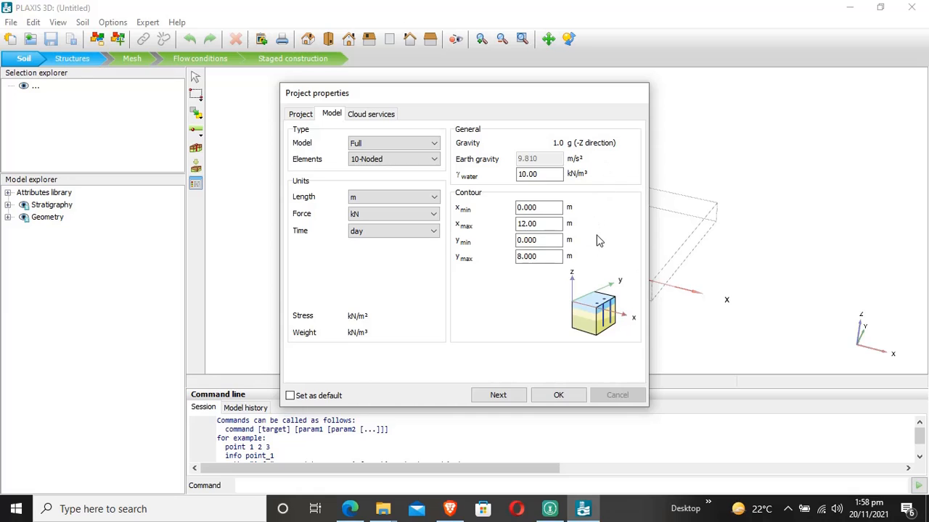
mouse_move(569, 154)
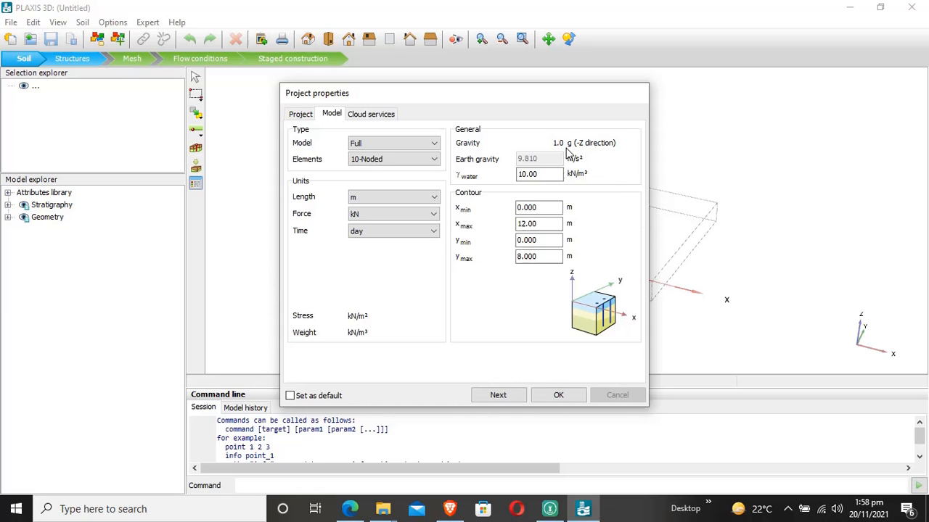
mouse_move(568, 171)
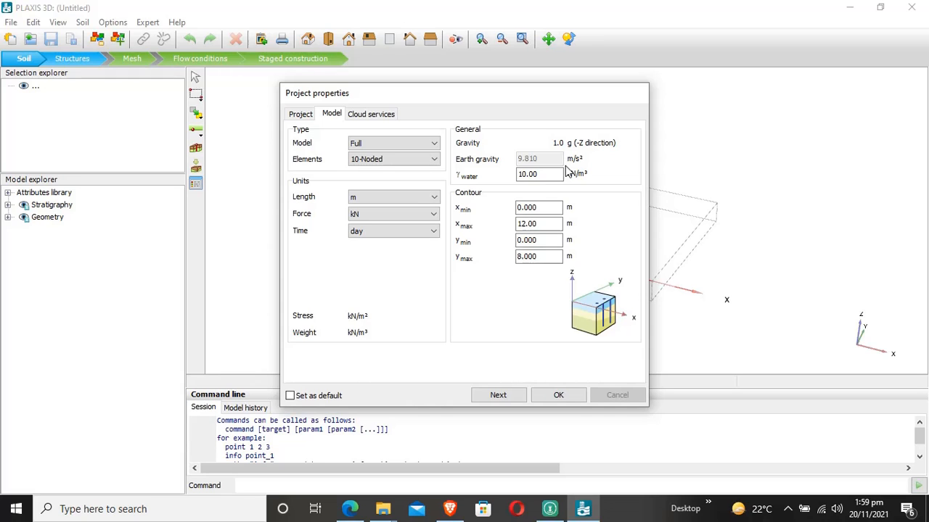
mouse_move(511, 99)
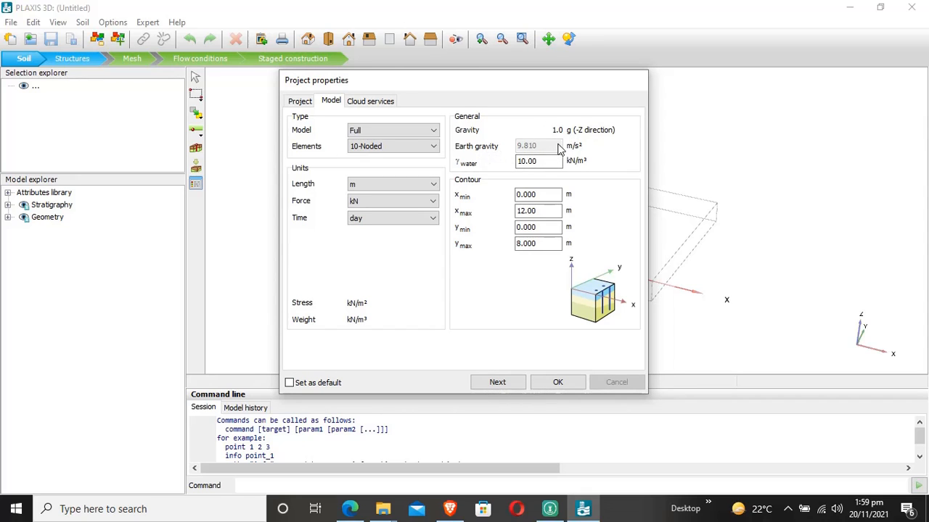
mouse_move(586, 165)
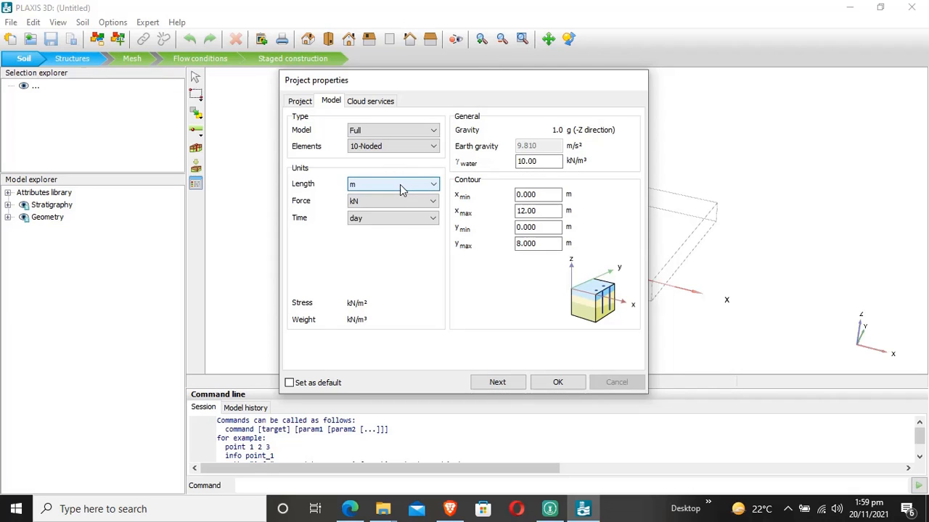
click(432, 183)
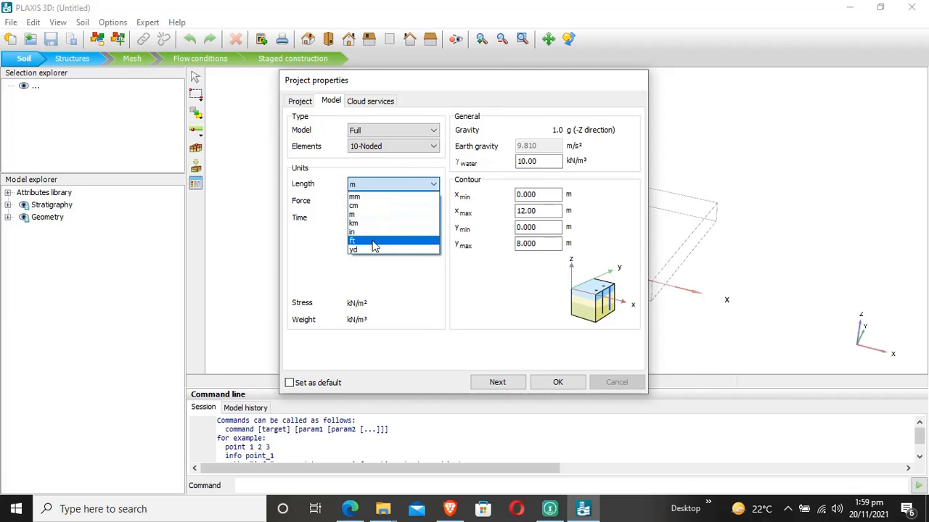
click(354, 241)
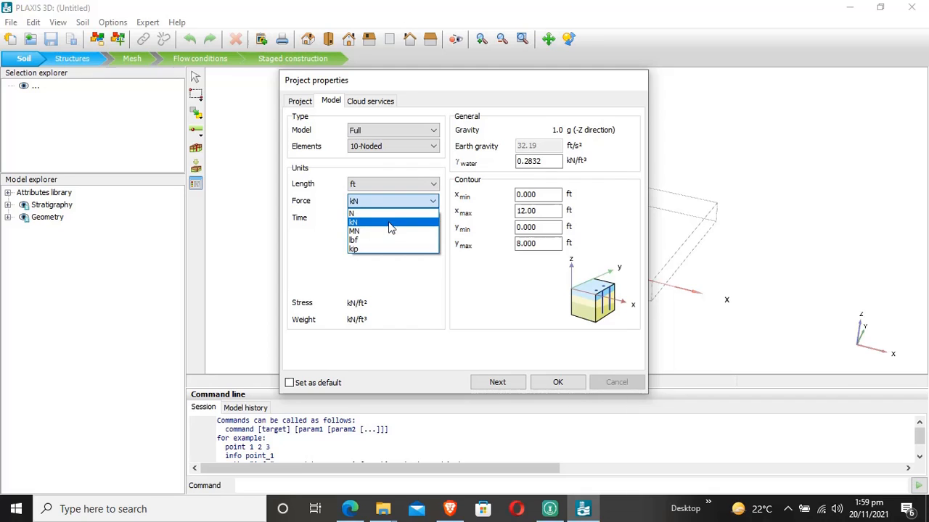
click(354, 241)
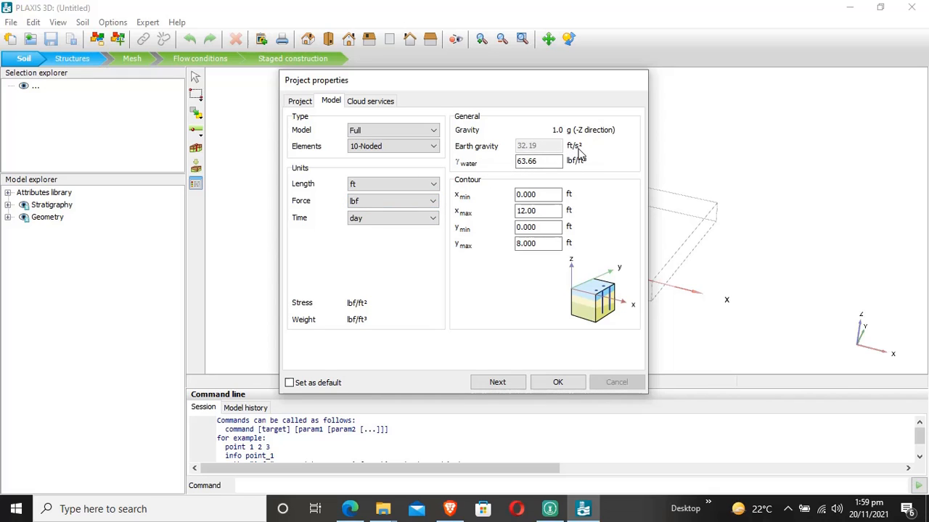
mouse_move(577, 166)
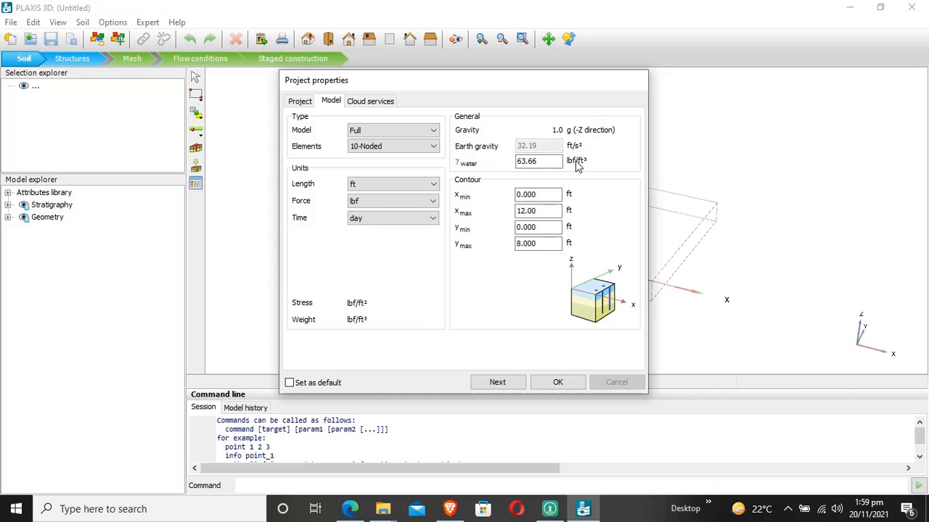
click(536, 161)
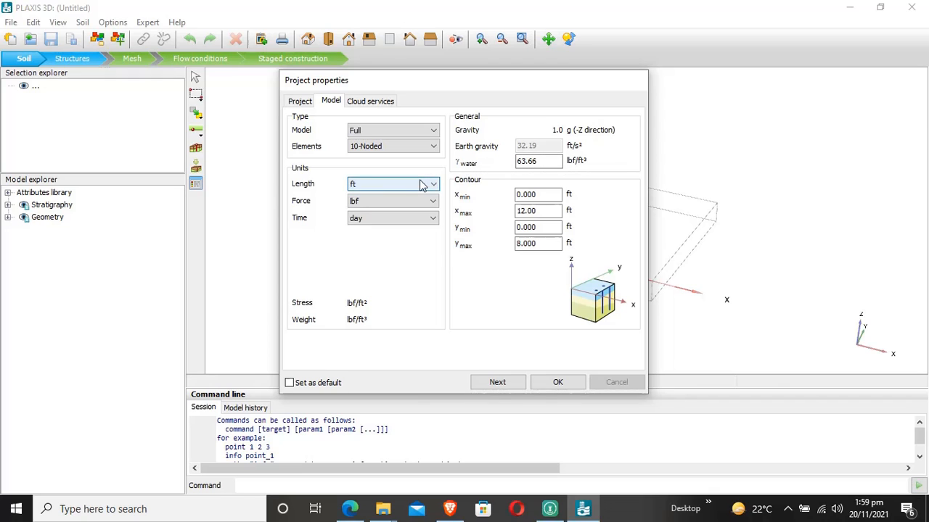
click(392, 183)
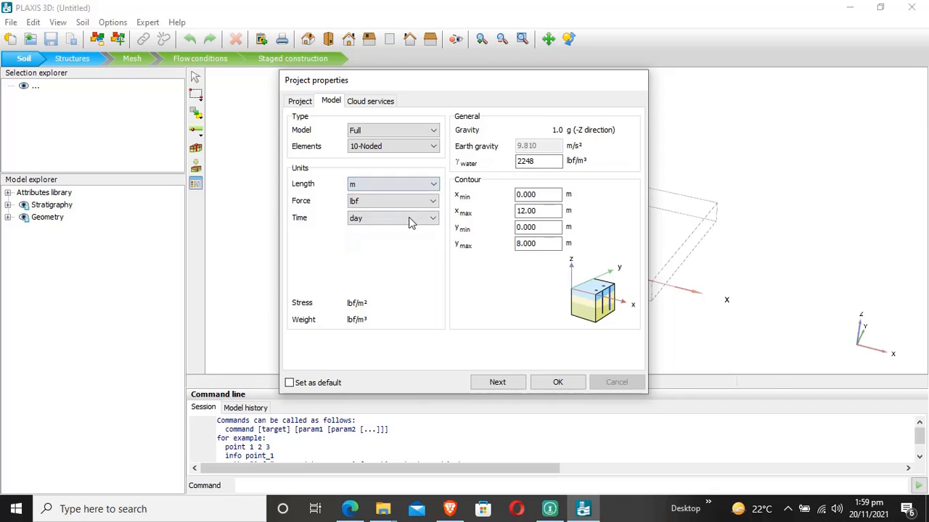
mouse_move(392, 200)
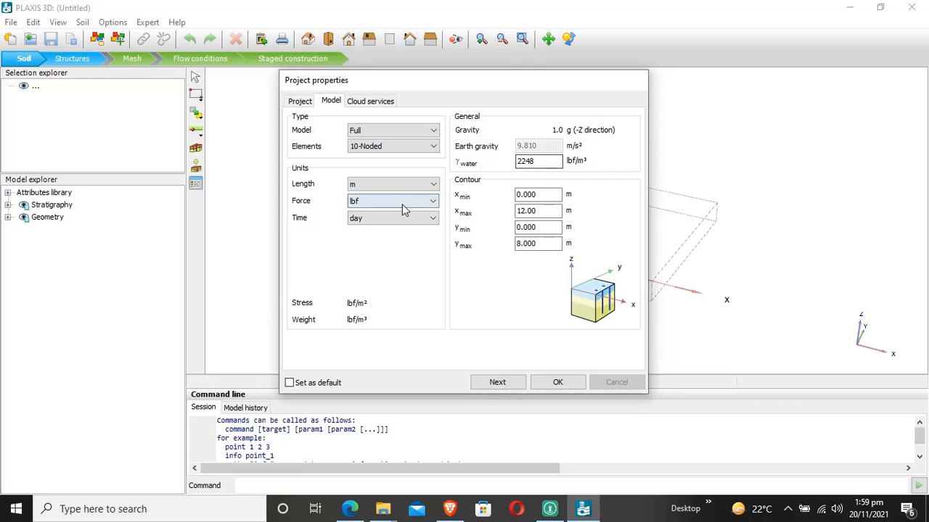
click(432, 200)
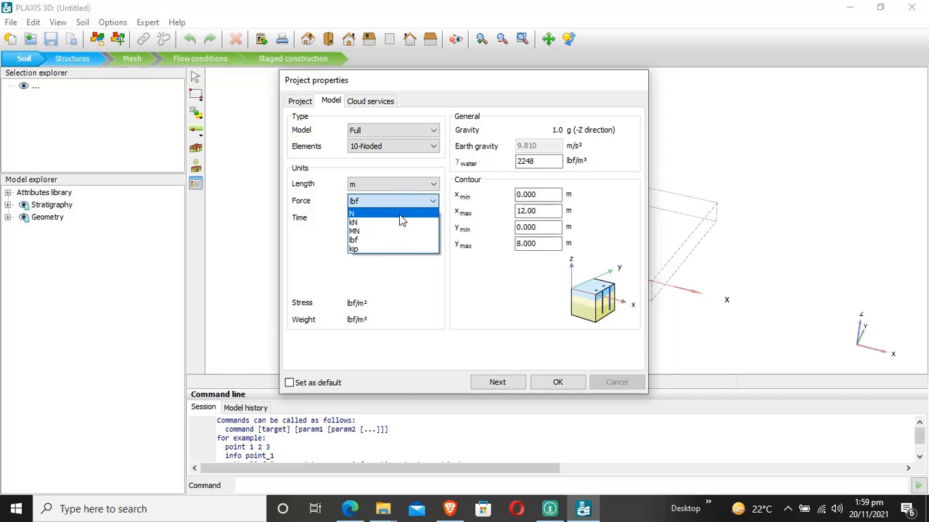
click(354, 212)
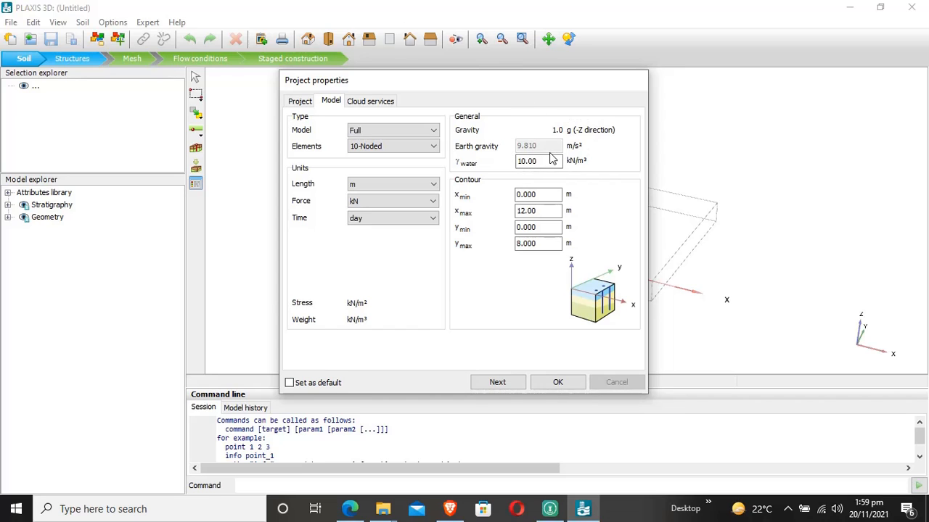
mouse_move(540, 131)
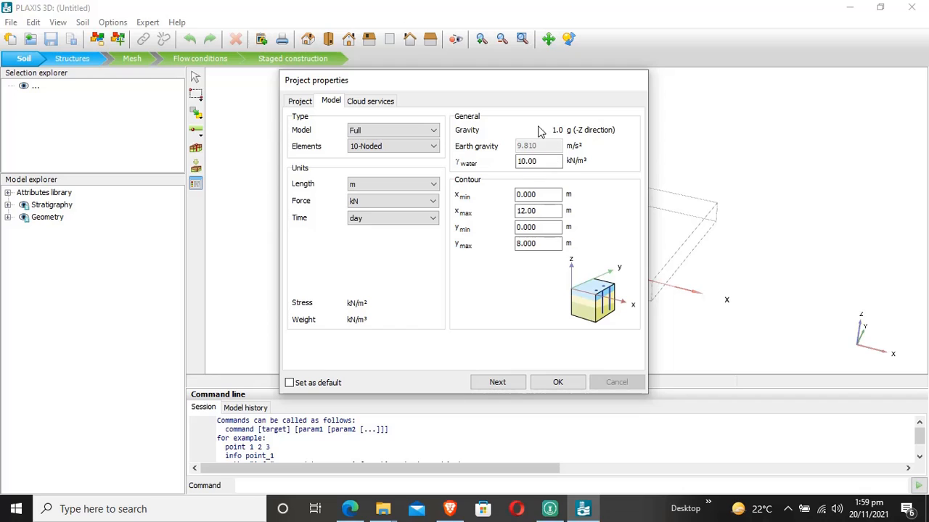
Step: Keep γwater at 10.00 kN/m³ and the 0–12 by 0–8 m contour, then advance to Cloud services
click(538, 161)
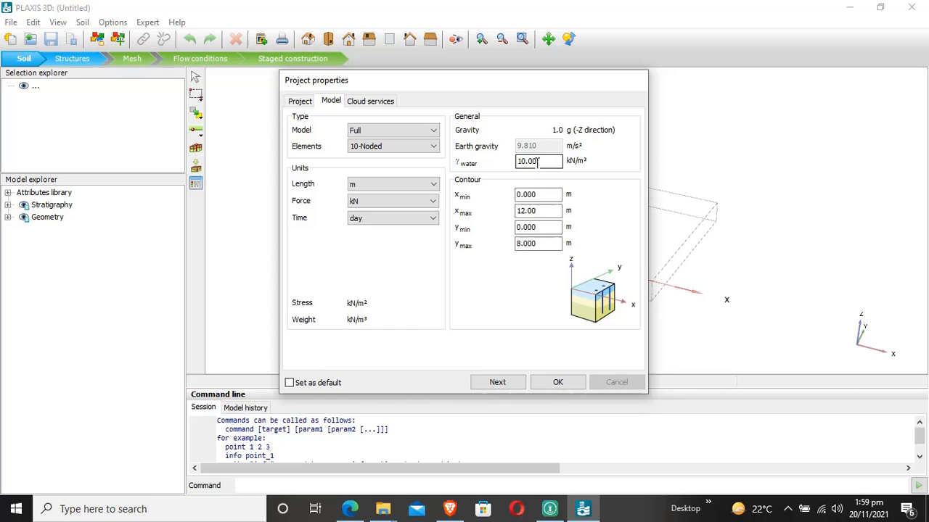
triple_click(537, 161)
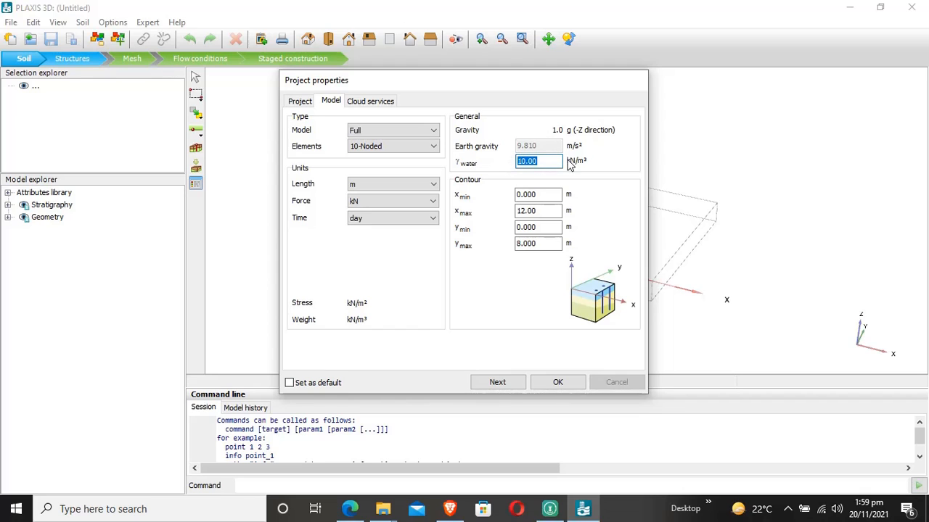
mouse_move(621, 186)
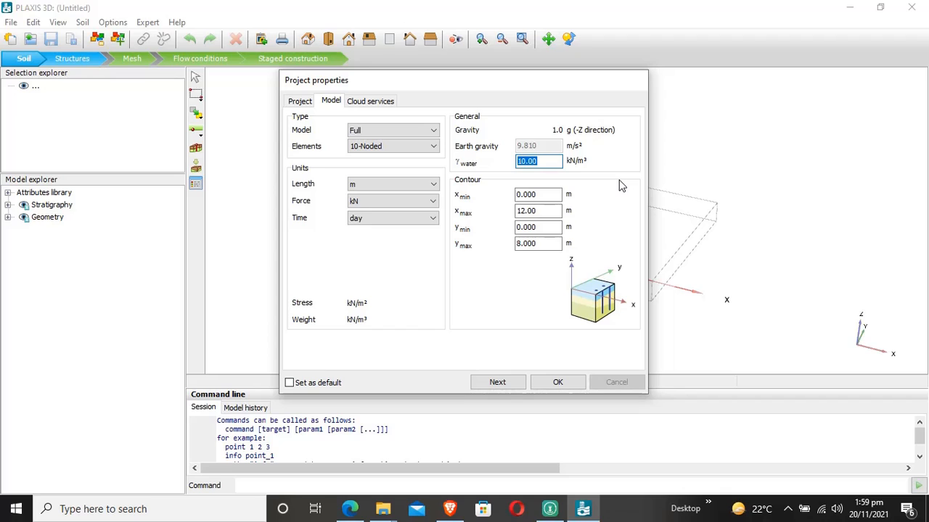
mouse_move(478, 185)
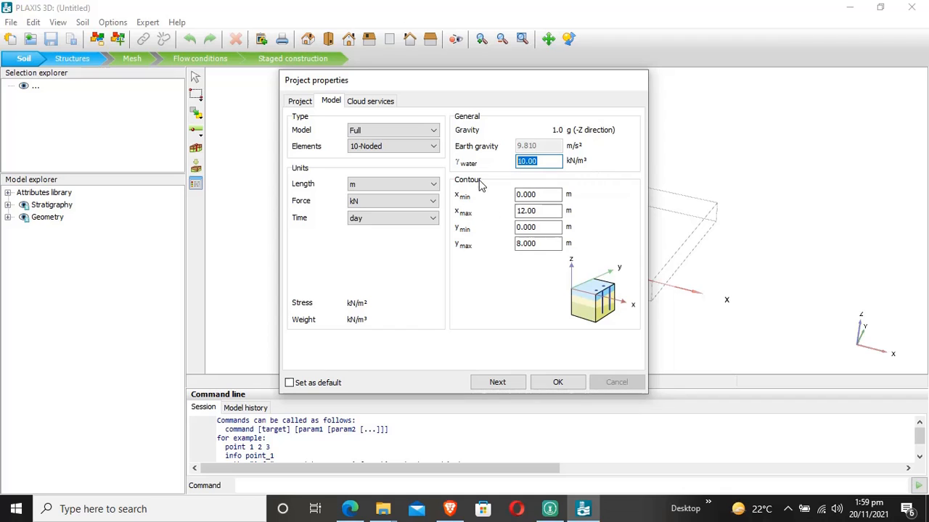
mouse_move(481, 188)
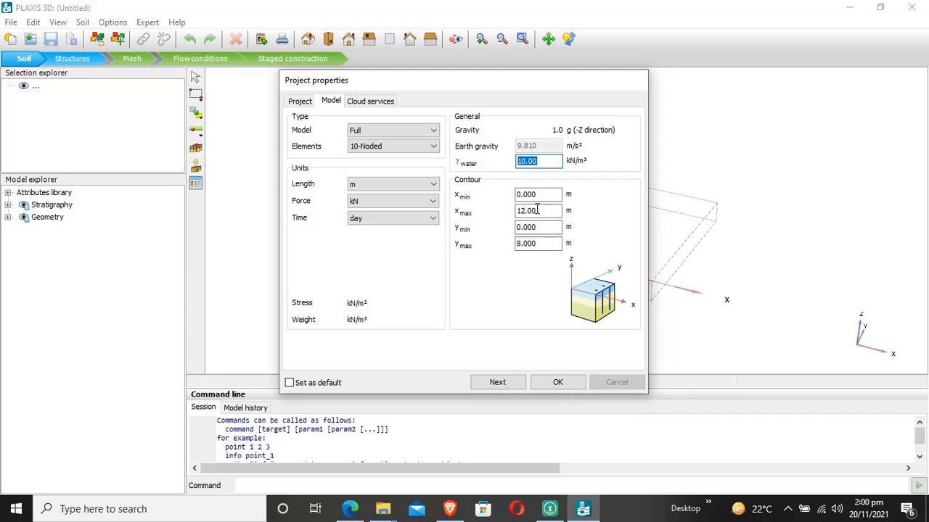
click(537, 195)
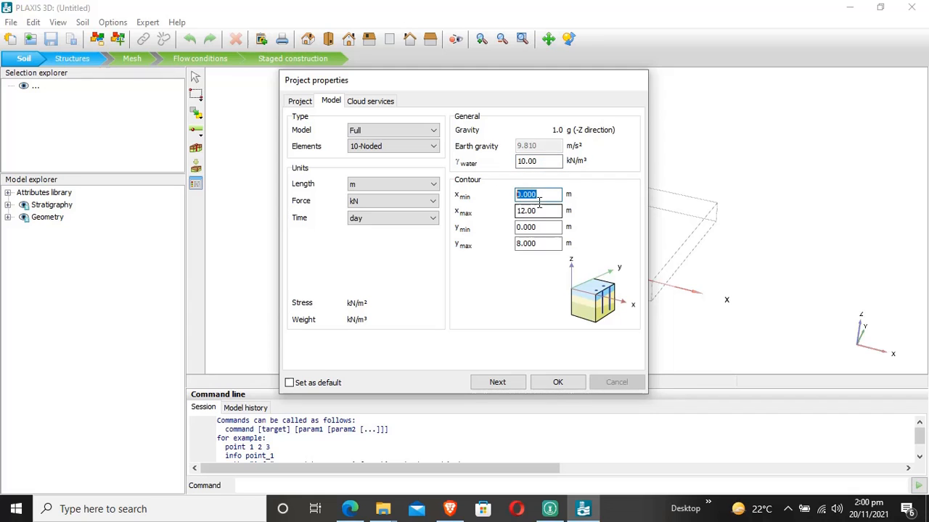
click(537, 210)
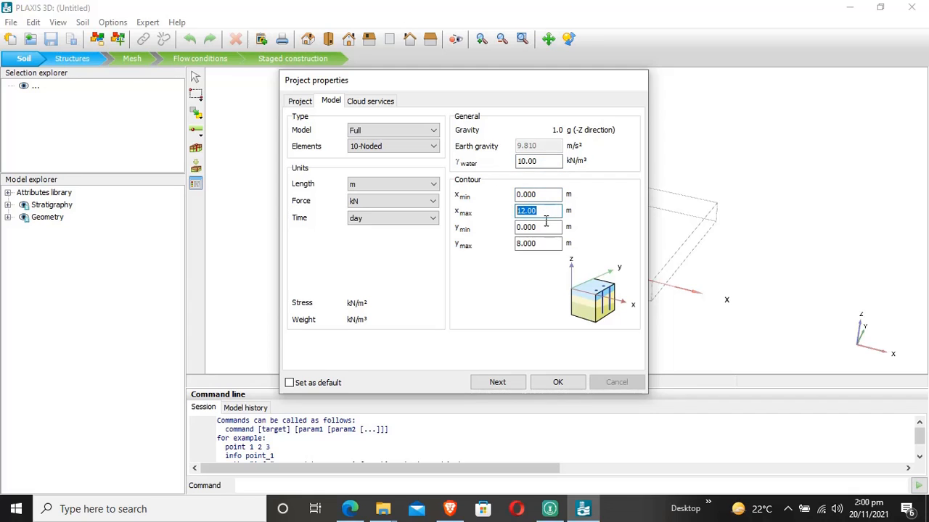
mouse_move(564, 377)
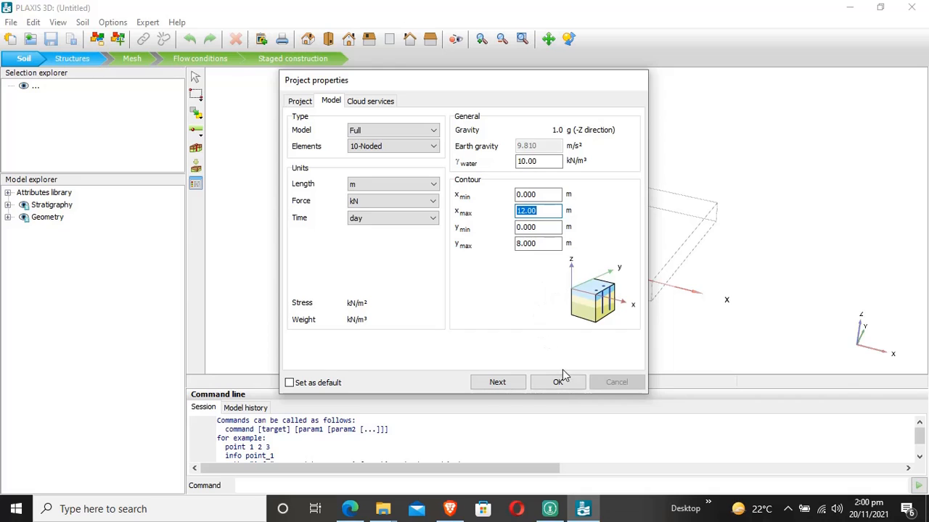
click(370, 100)
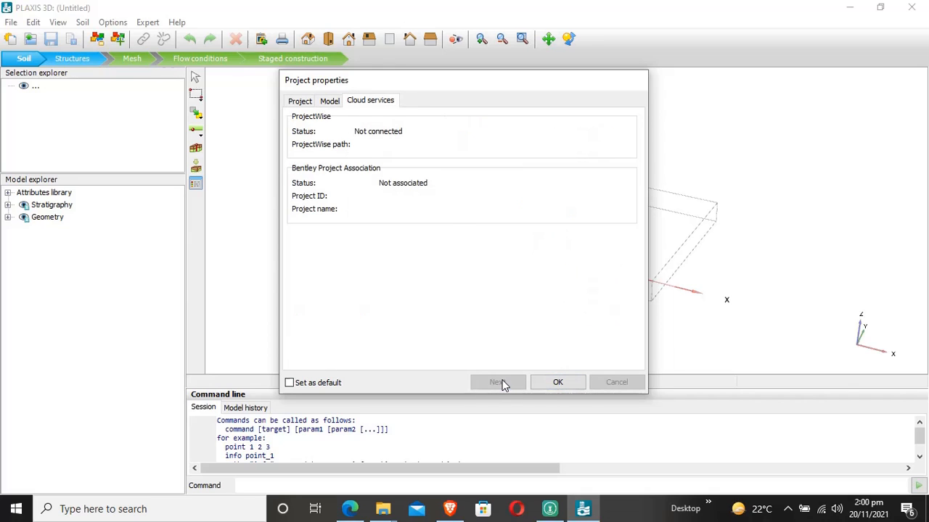
mouse_move(328, 143)
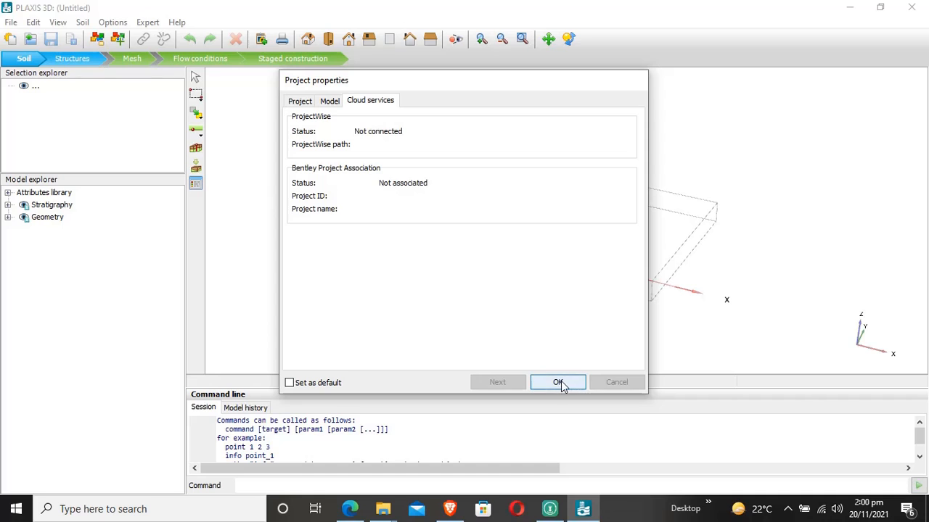
Step: Confirm the project properties with OK so the empty 12-by-8 m soil contour appears
click(557, 383)
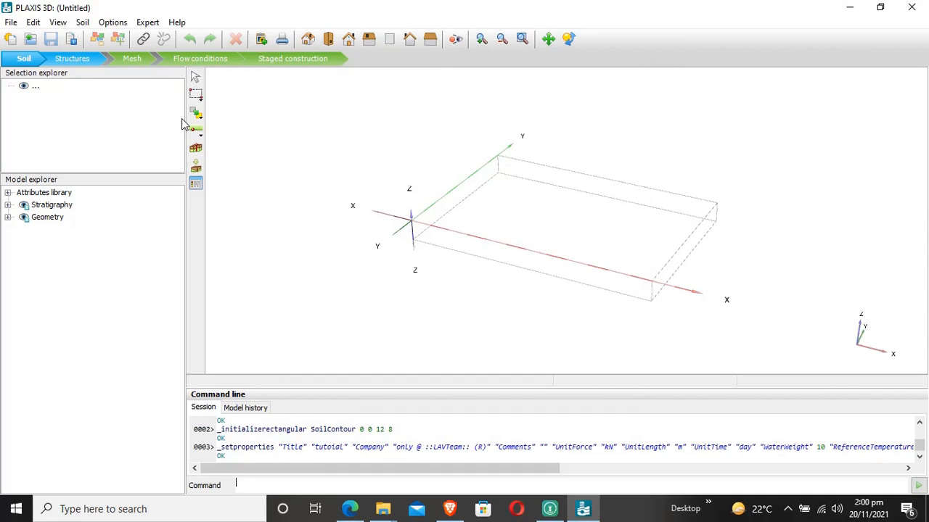